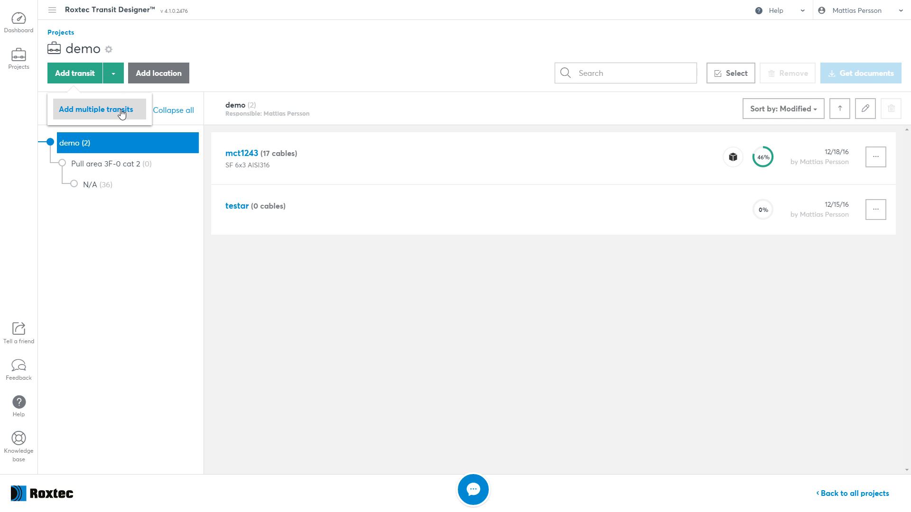
# Step: Go to Add multiple transits and download the Excel import template
pyautogui.click(98, 109)
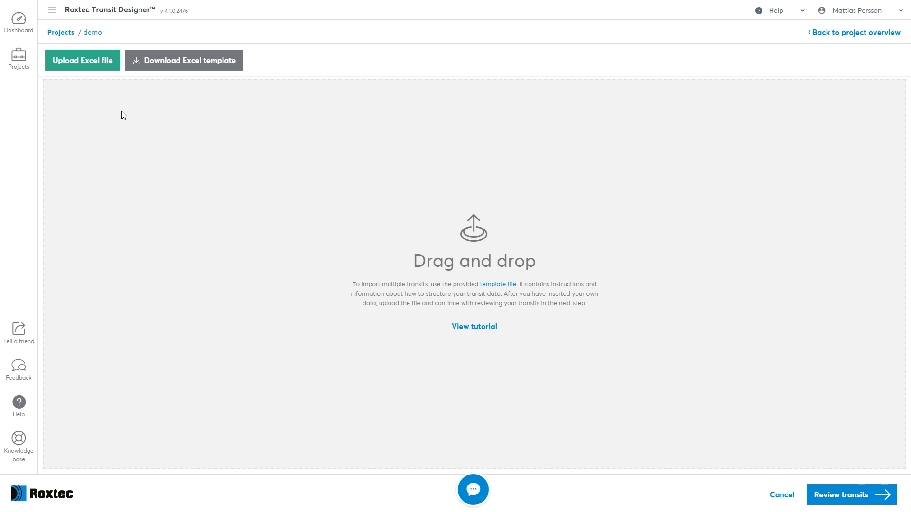
pyautogui.moveTo(182, 133)
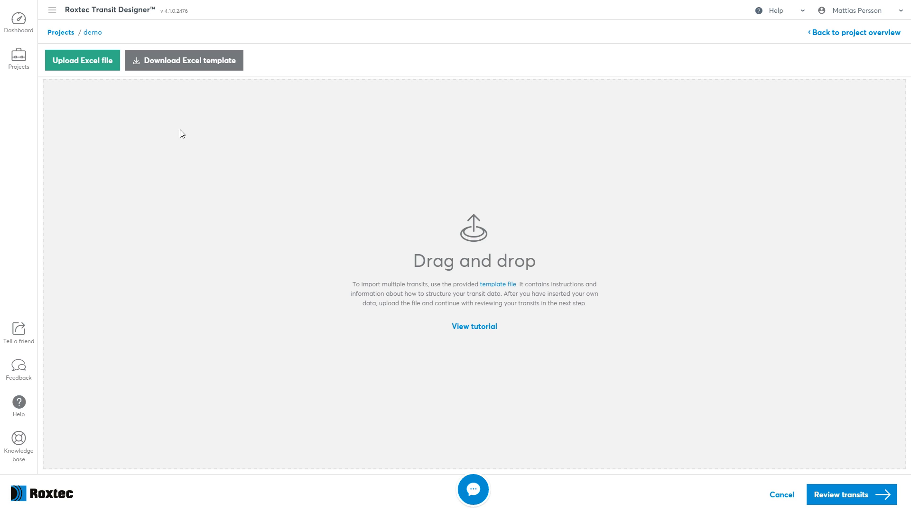
pyautogui.moveTo(203, 74)
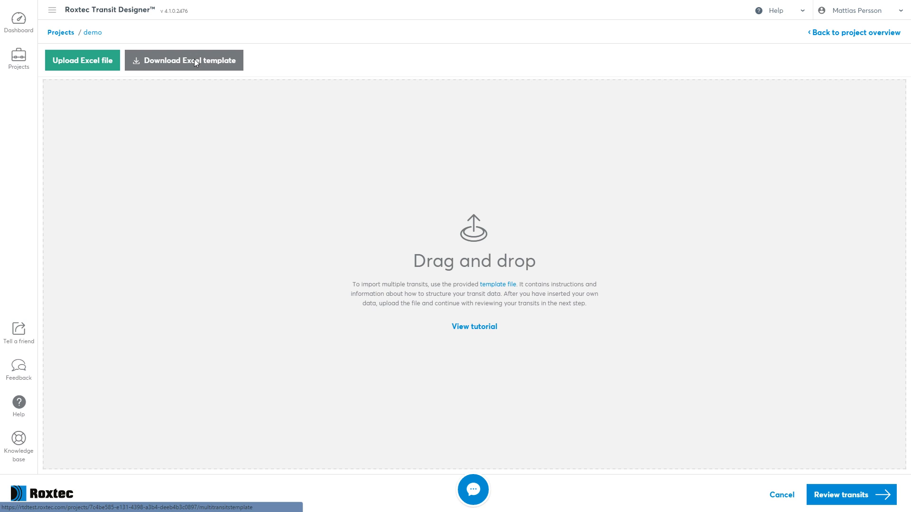
pyautogui.click(183, 60)
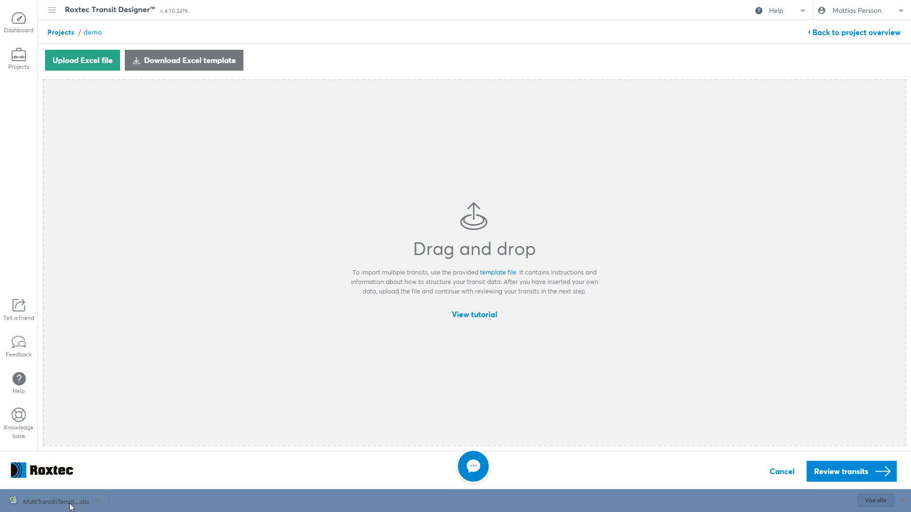
# Step: Review MultiTransitsTemplate.xlsx columns: Diameter, cable IDA4, TransitName filter and first cable's Category
pyautogui.click(56, 501)
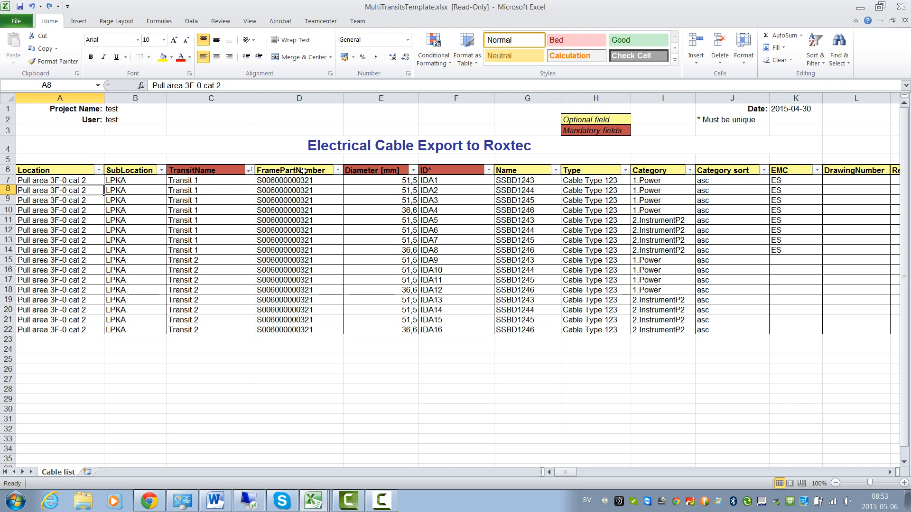
pyautogui.click(381, 170)
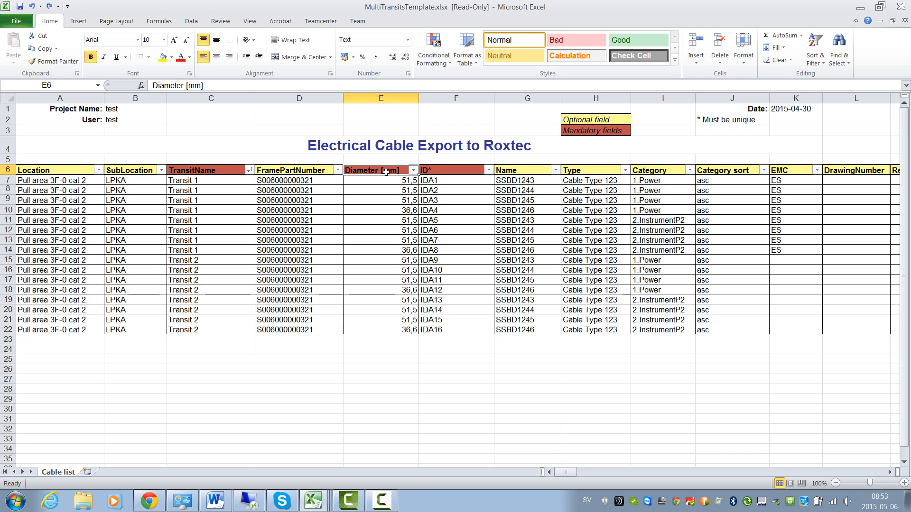
pyautogui.moveTo(452, 181)
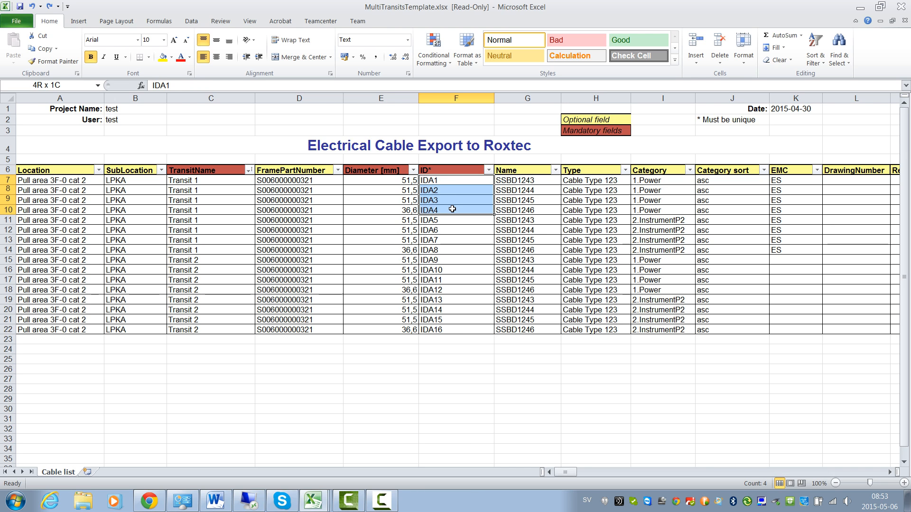
pyautogui.click(455, 210)
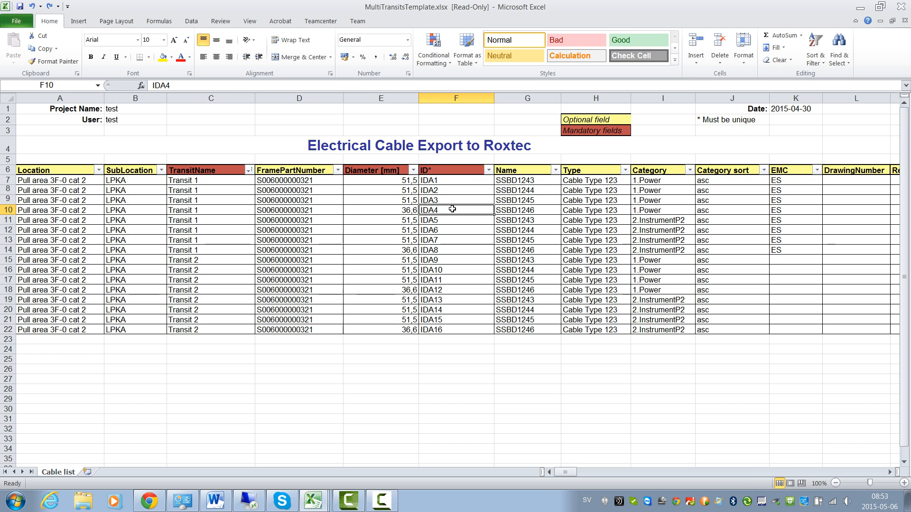
pyautogui.moveTo(236, 183)
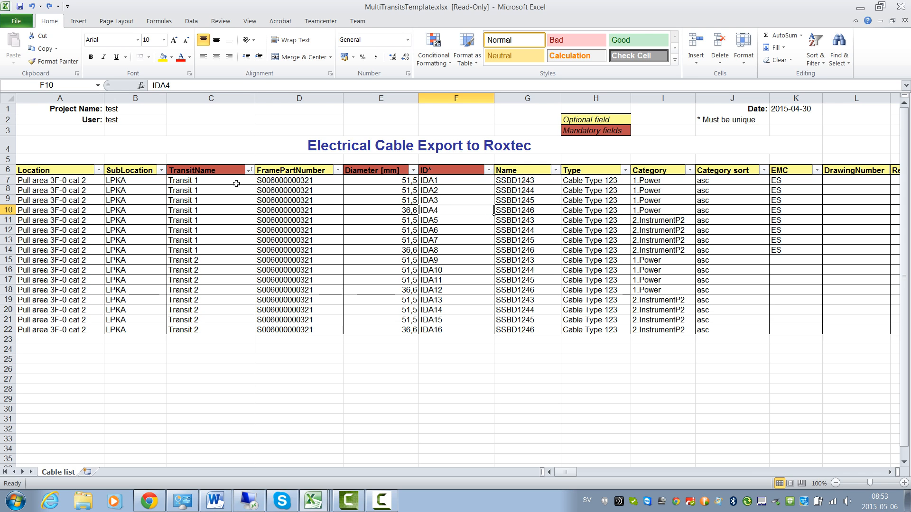
pyautogui.moveTo(248, 180)
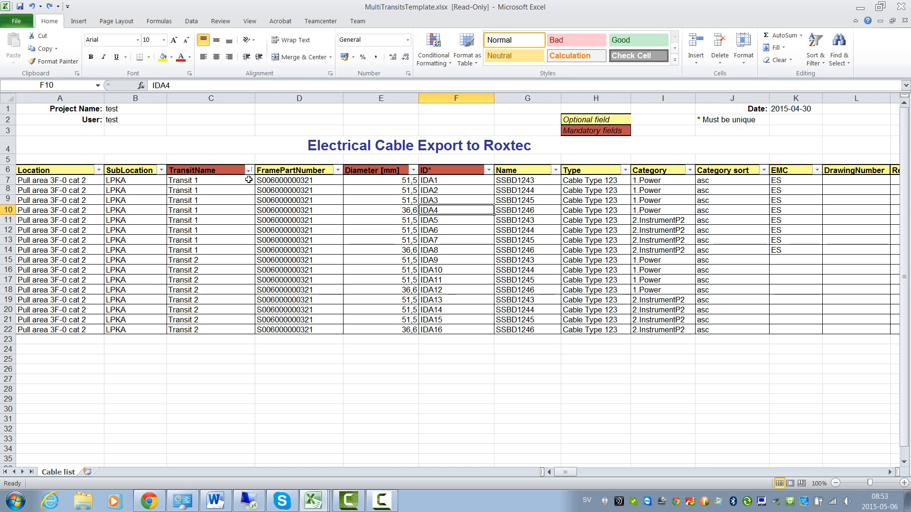
pyautogui.click(248, 170)
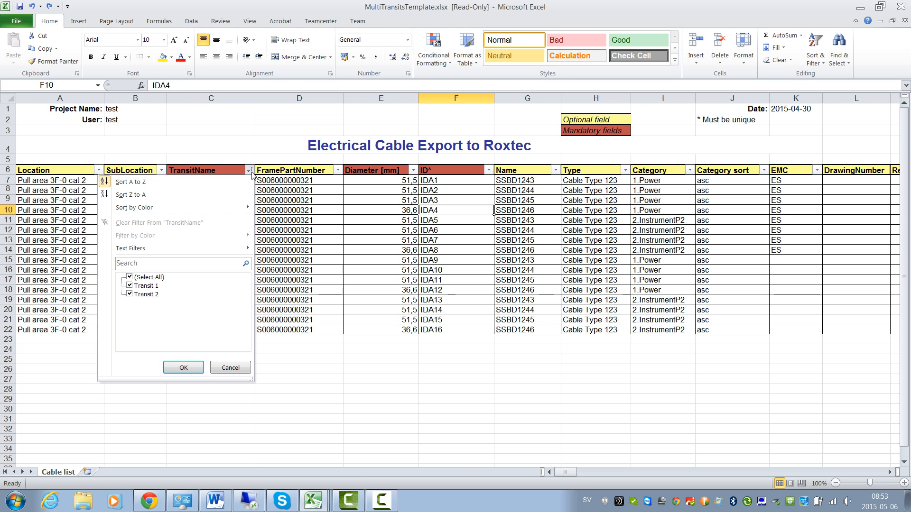
pyautogui.click(184, 367)
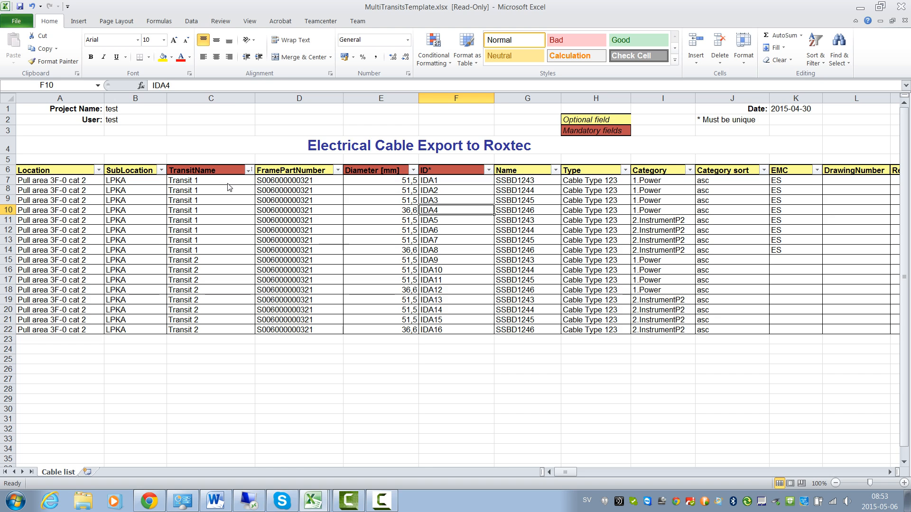
pyautogui.click(662, 181)
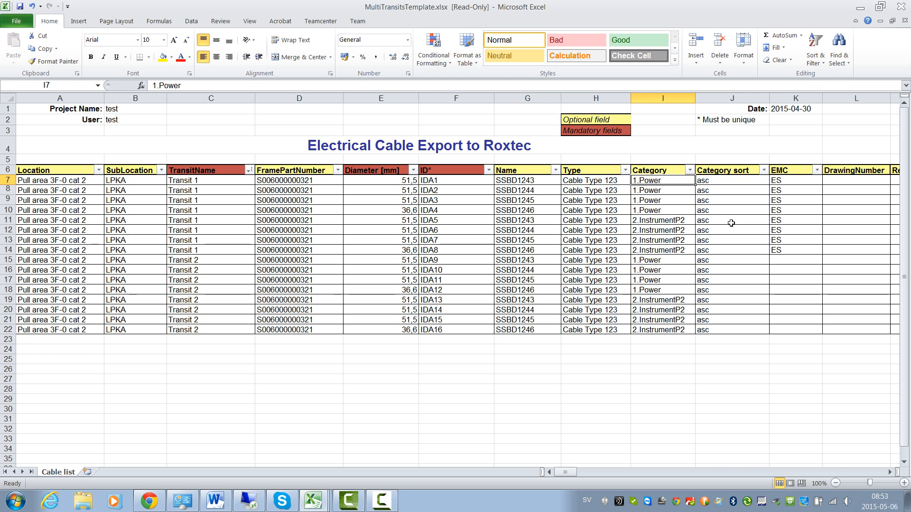
pyautogui.moveTo(647, 186)
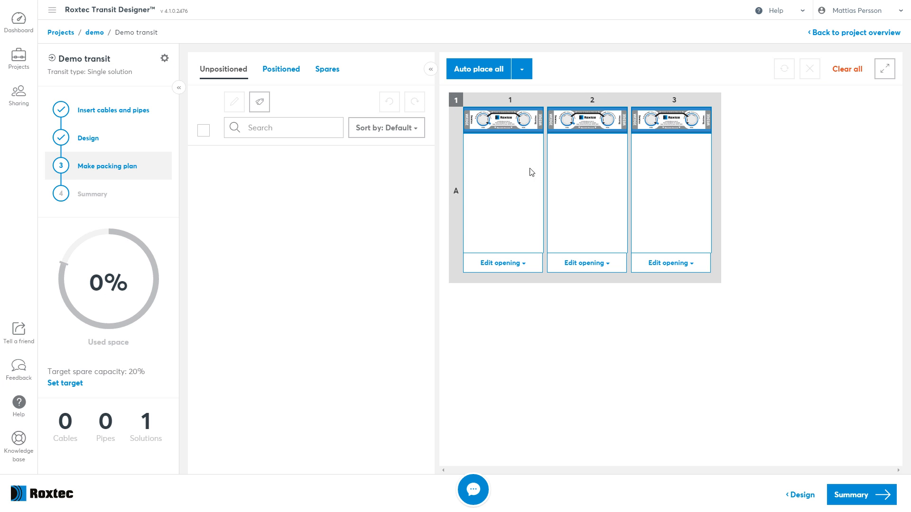
pyautogui.moveTo(674, 201)
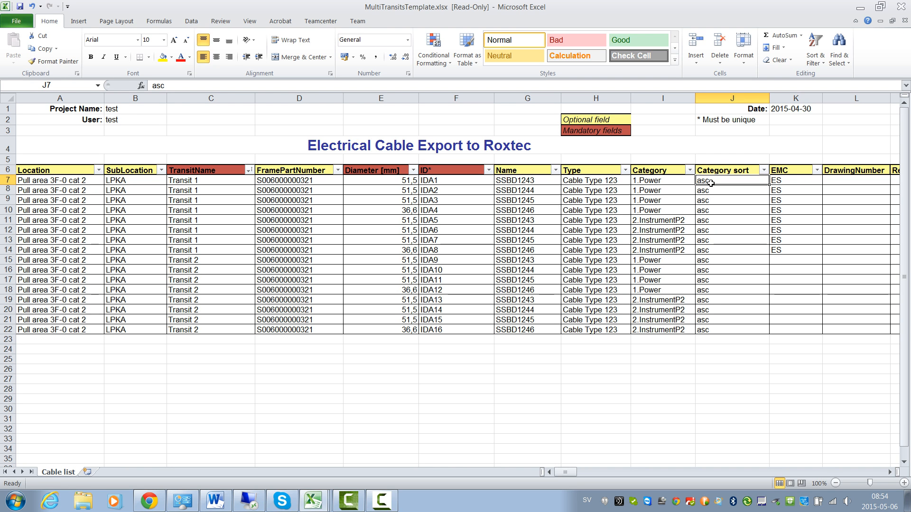
# Step: Enter desc as Transit 1's Category sort, then set IDA8's EMC to PE and then BG
pyautogui.write('desc')
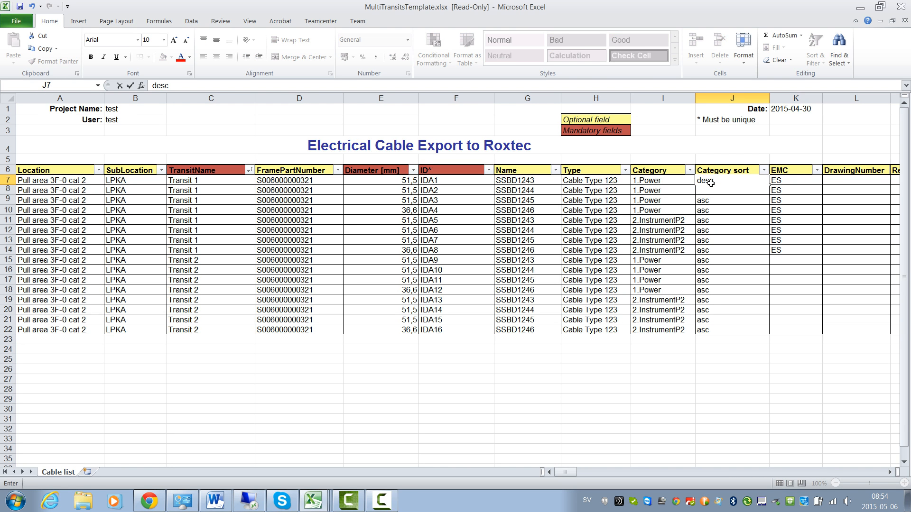
pyautogui.press('Enter')
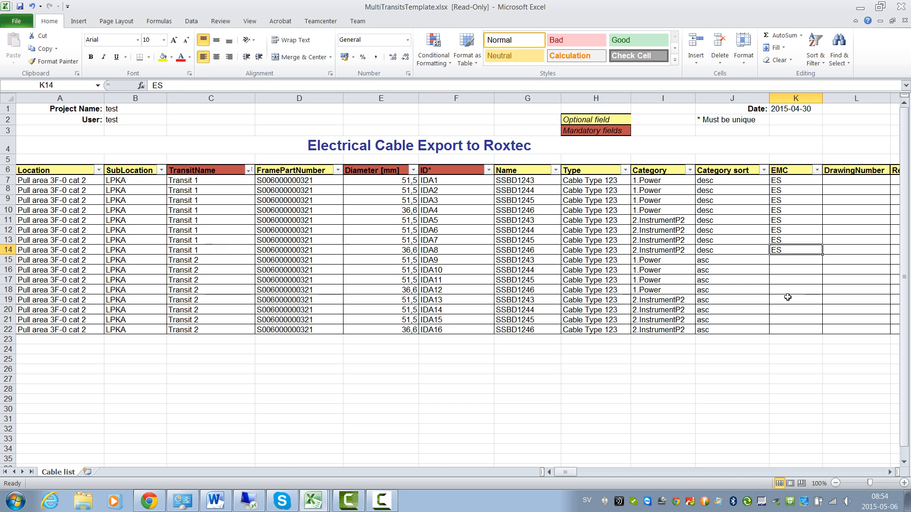
pyautogui.write('PE')
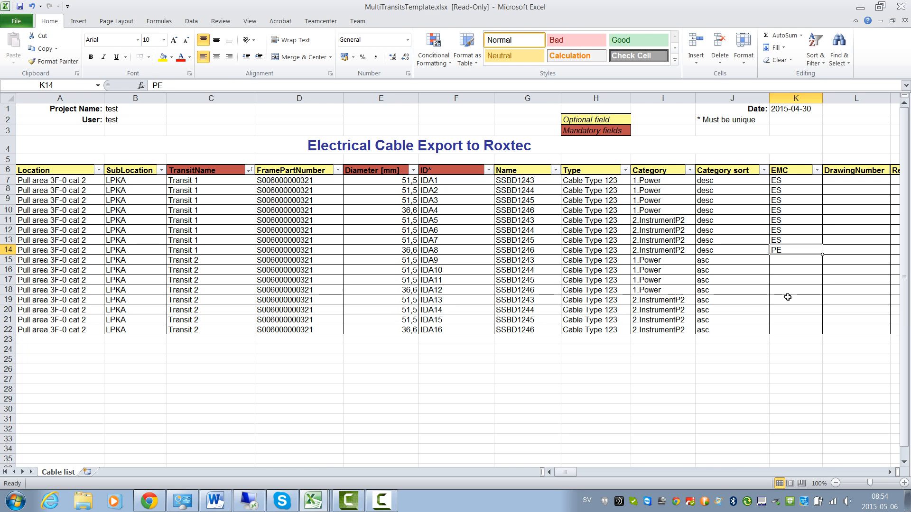
pyautogui.write('BG')
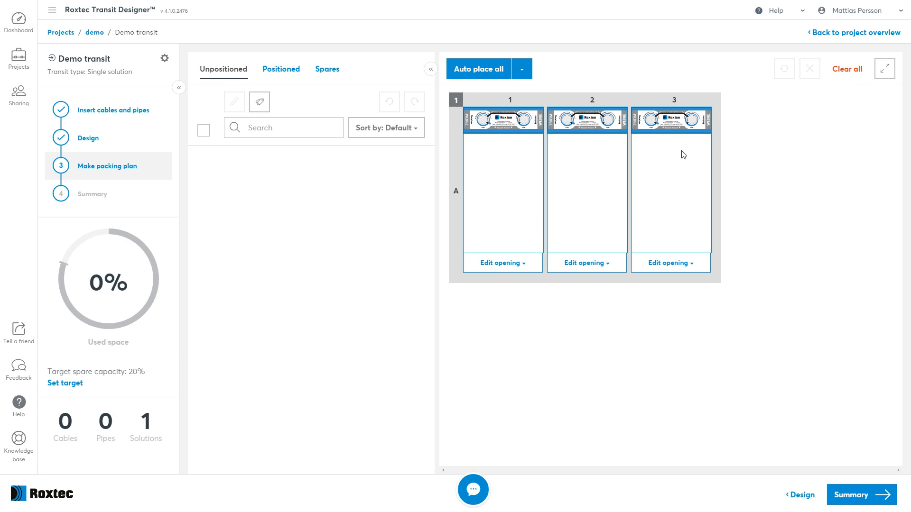
# Step: Read the EMC & EX help topic on Roxtec BG and ES module systems
pyautogui.click(775, 10)
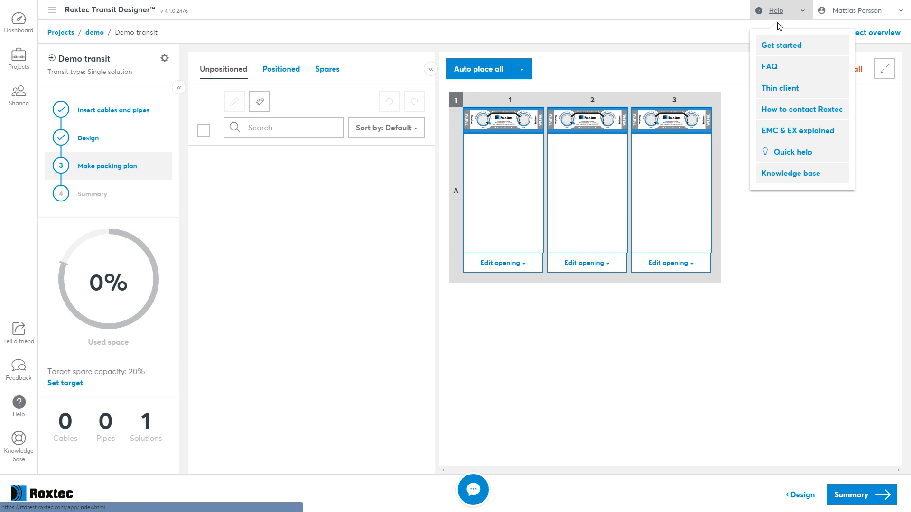
pyautogui.click(801, 131)
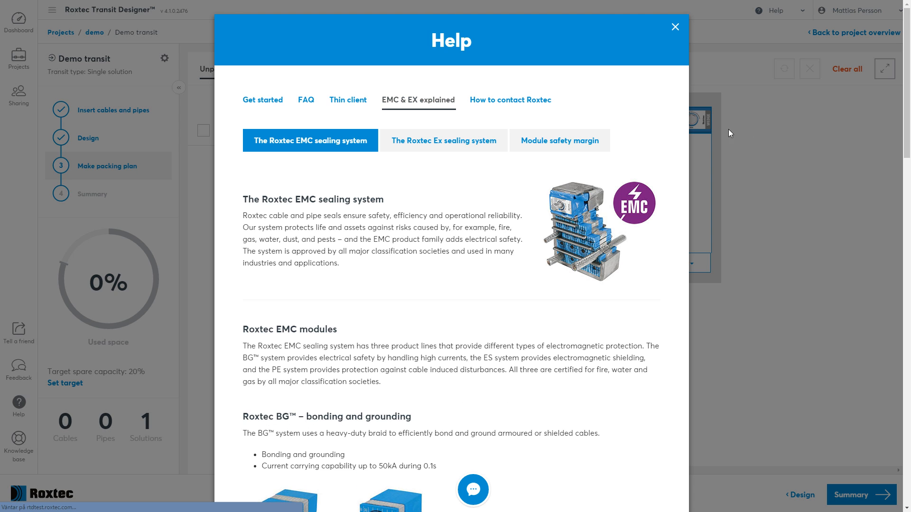
pyautogui.scroll(-3)
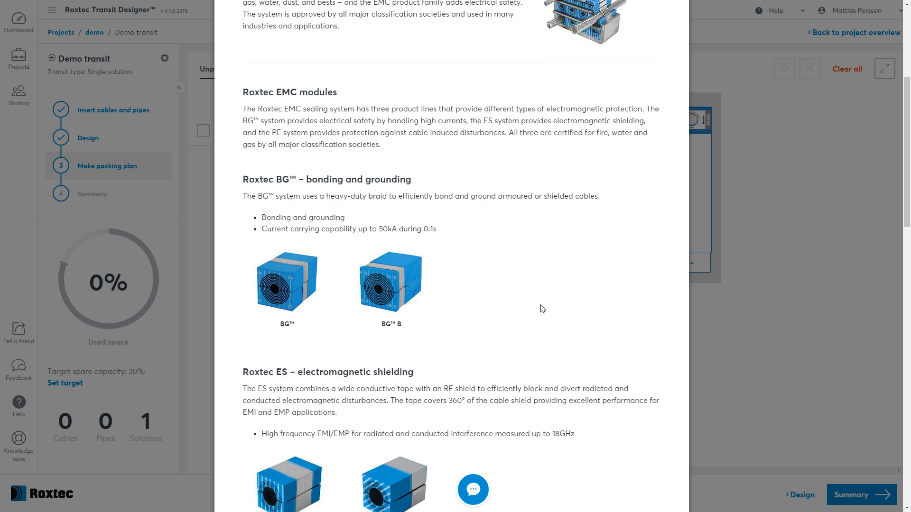
pyautogui.scroll(-3)
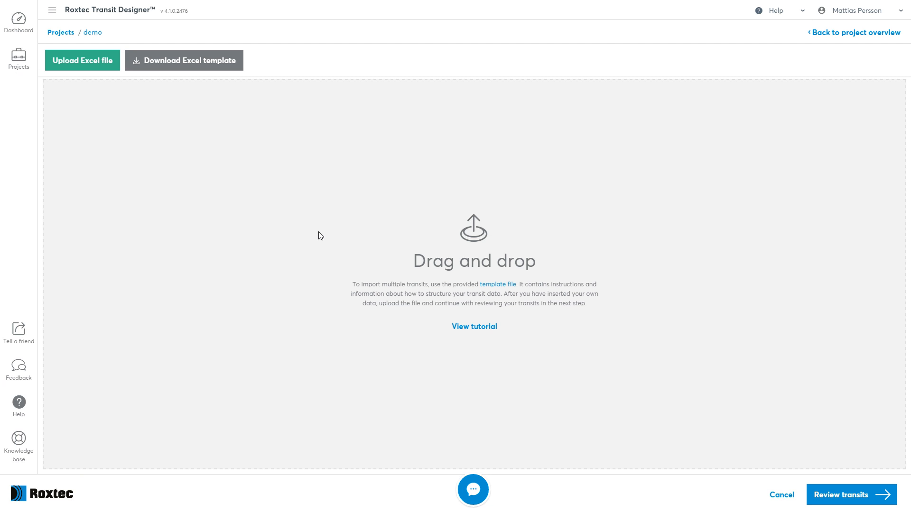
pyautogui.moveTo(83, 62)
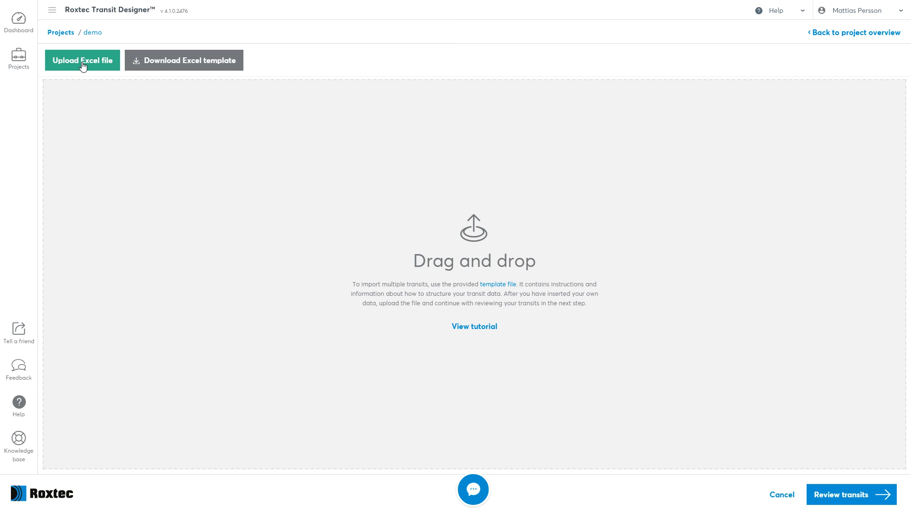
# Step: Upload MultiTransitsTest_forms_short.xlsx and check row 5's flagged diameter of 45
pyautogui.click(81, 59)
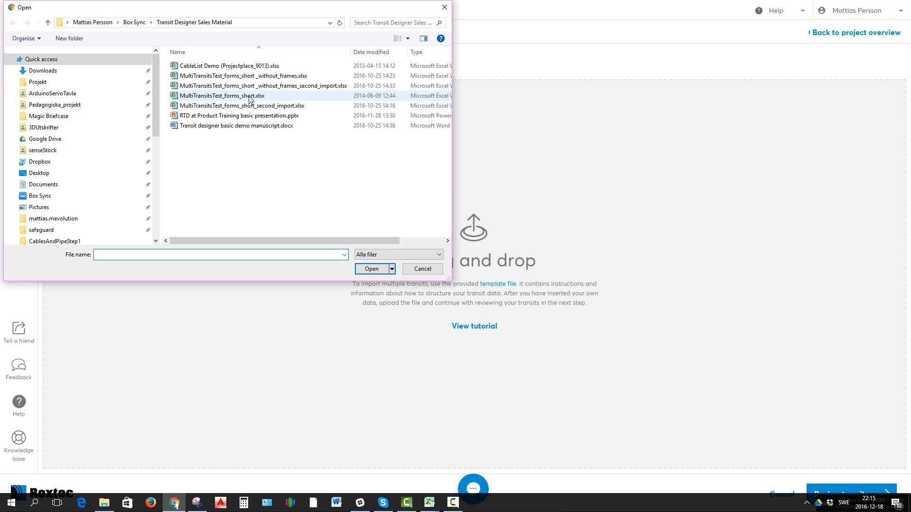
pyautogui.click(370, 269)
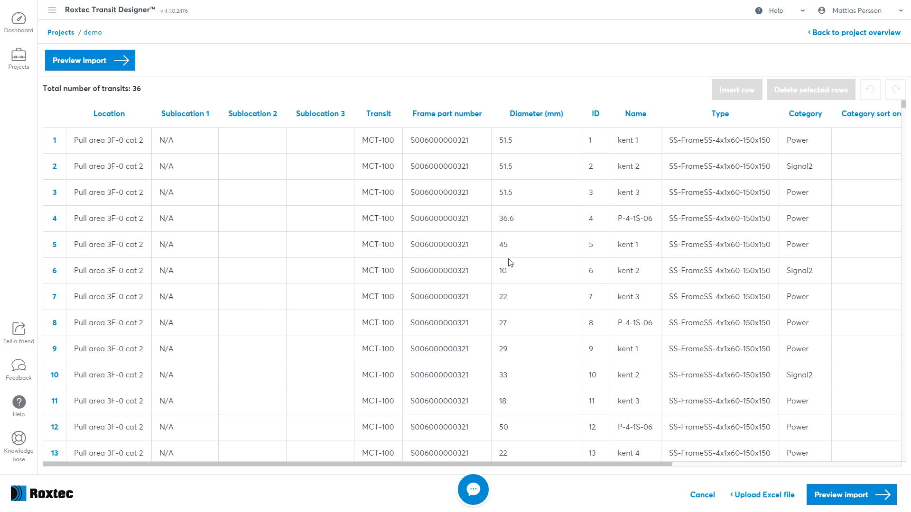
pyautogui.click(535, 244)
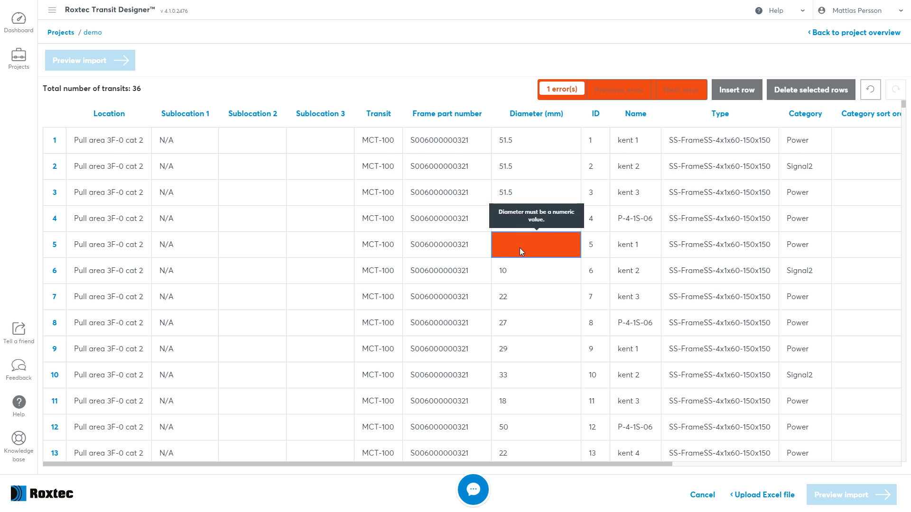
pyautogui.moveTo(535, 246)
pyautogui.write('45')
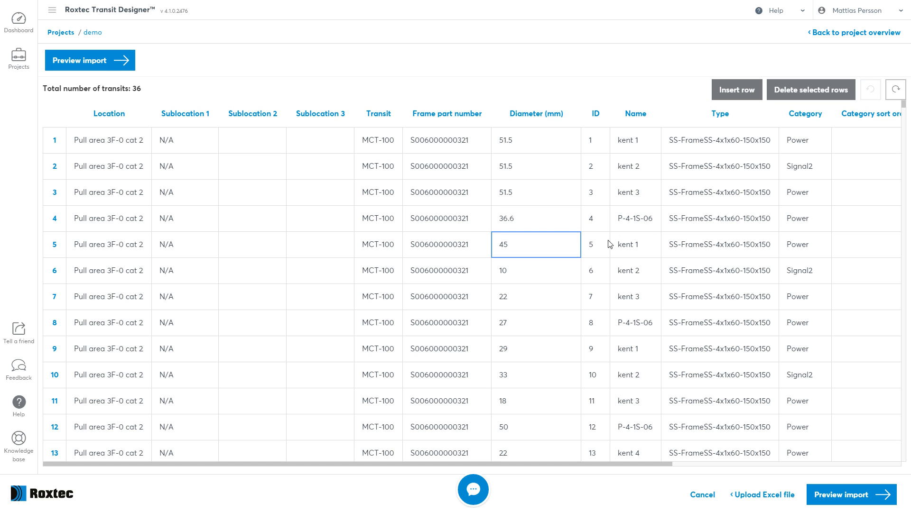
pyautogui.moveTo(562, 255)
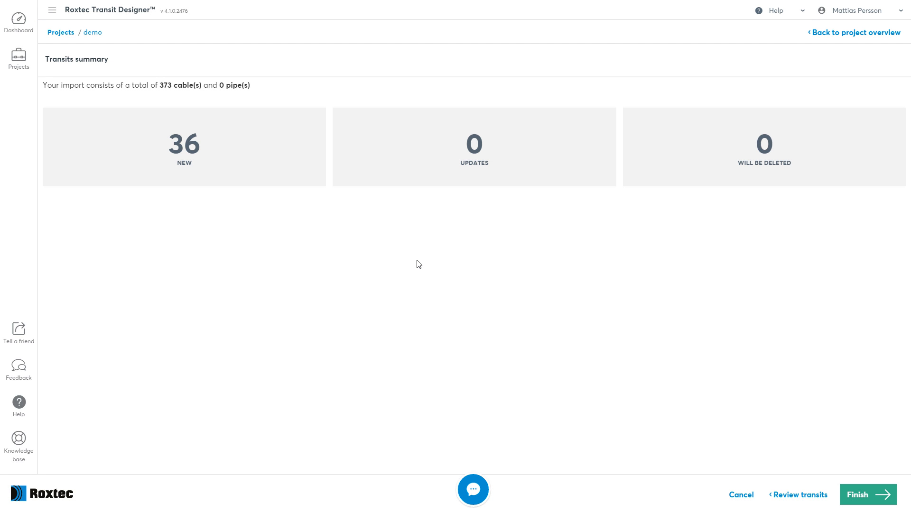
pyautogui.moveTo(284, 245)
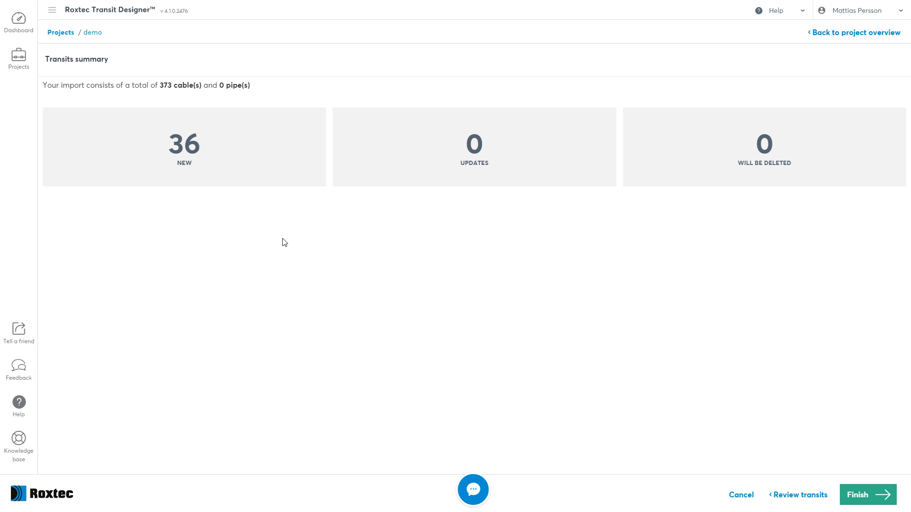
pyautogui.moveTo(280, 174)
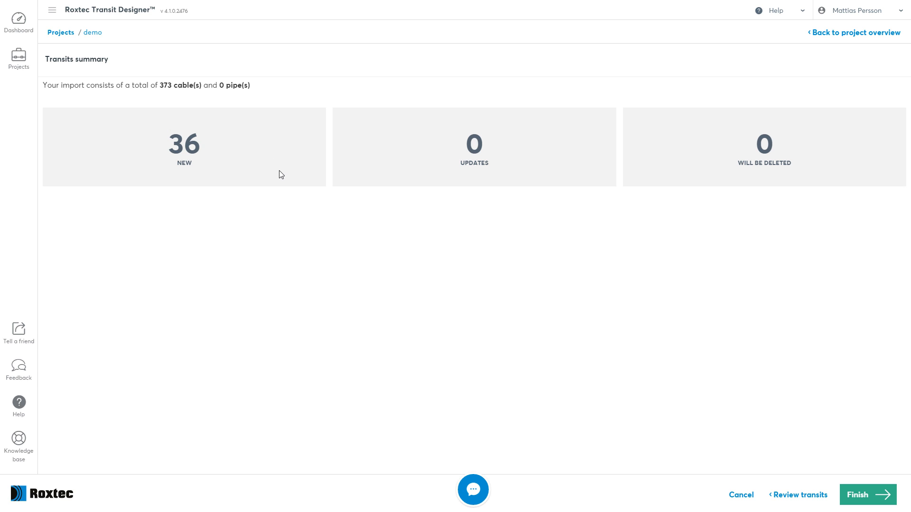
pyautogui.moveTo(900, 490)
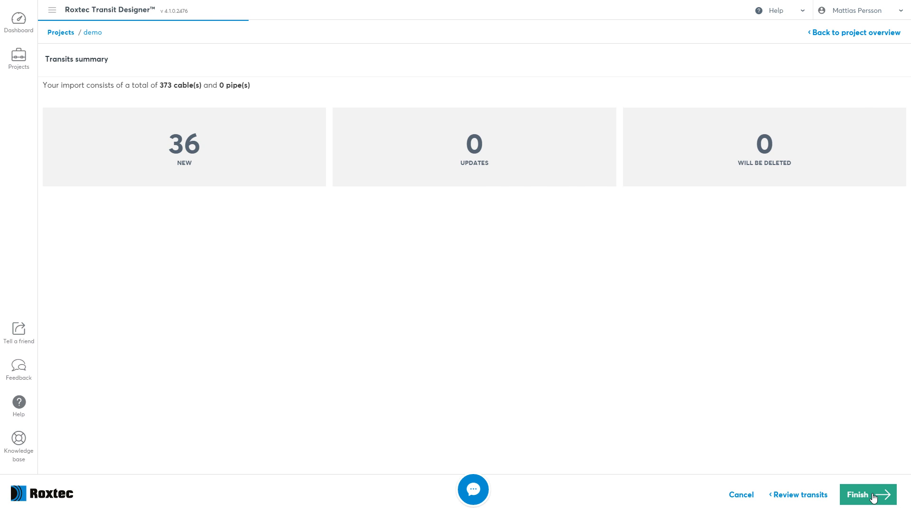
# Step: Finish the 36-transit import and show the N/A sublocation under Pull area 3F-0 cat 2
pyautogui.click(866, 498)
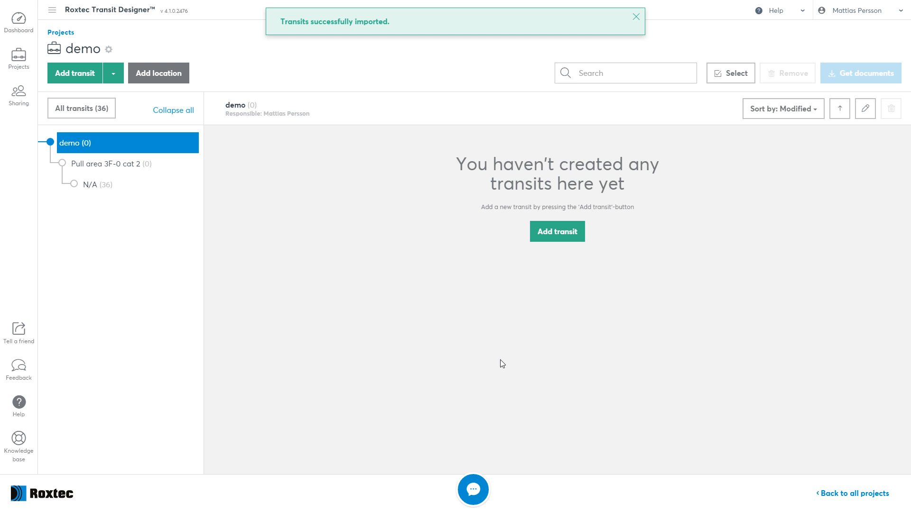
pyautogui.moveTo(98, 185)
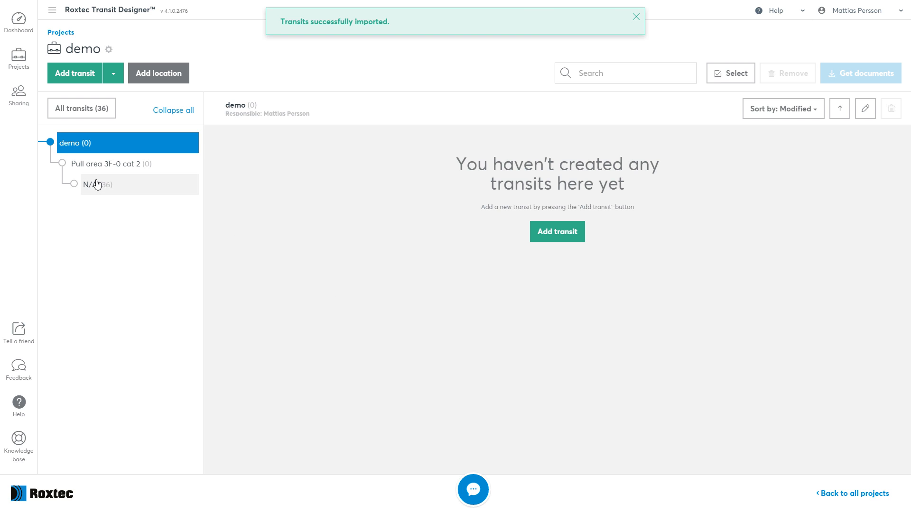
pyautogui.click(98, 185)
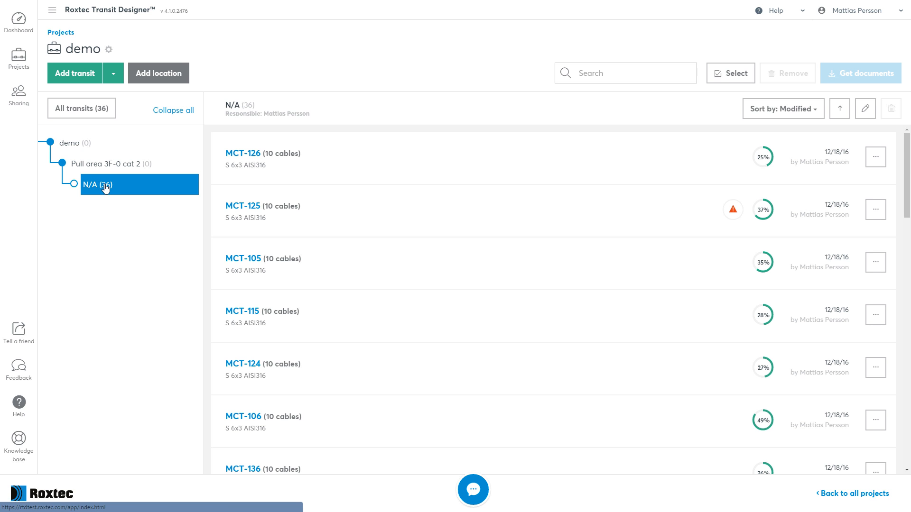
pyautogui.moveTo(109, 189)
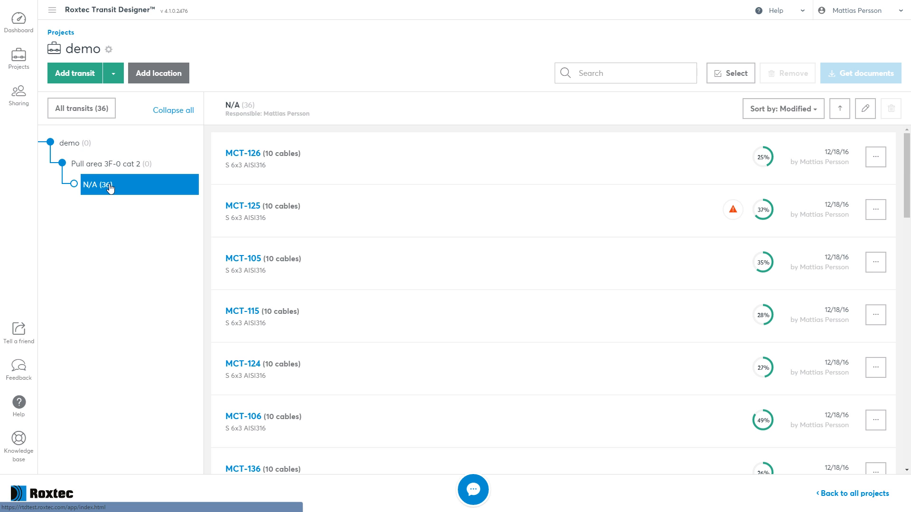
pyautogui.moveTo(681, 250)
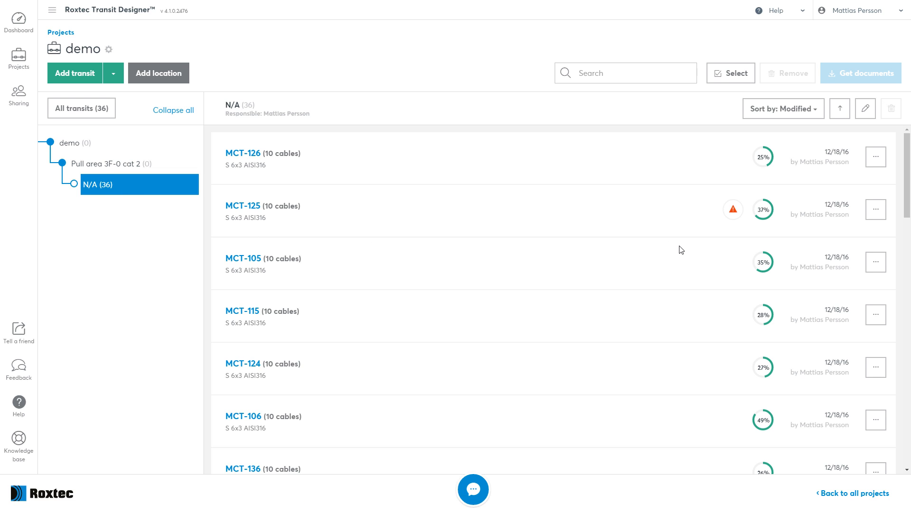
pyautogui.moveTo(684, 243)
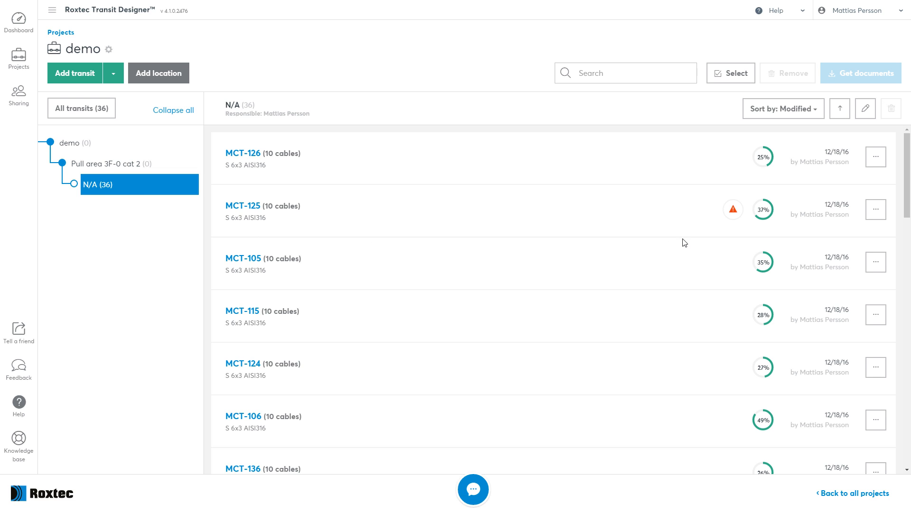
pyautogui.moveTo(81, 108)
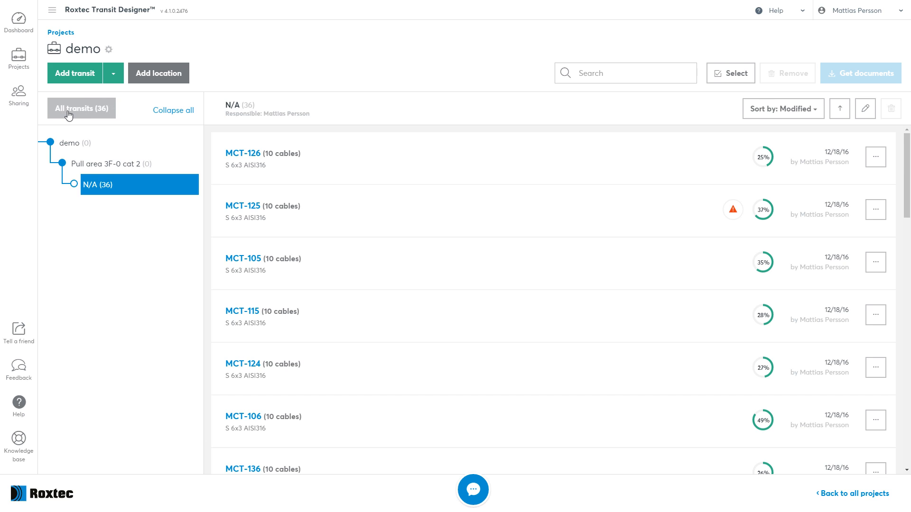
# Step: List all demo project transits and sort them by Incomplete status
pyautogui.click(69, 143)
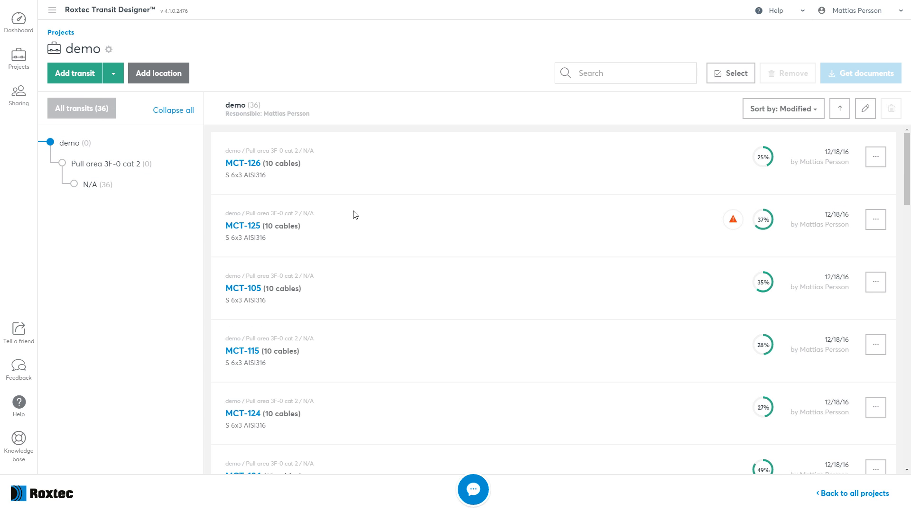
pyautogui.moveTo(446, 320)
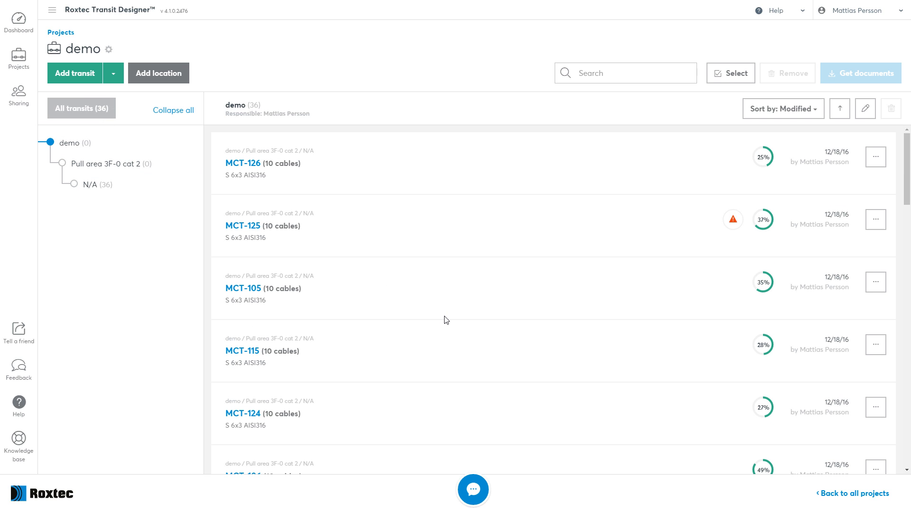
pyautogui.moveTo(478, 298)
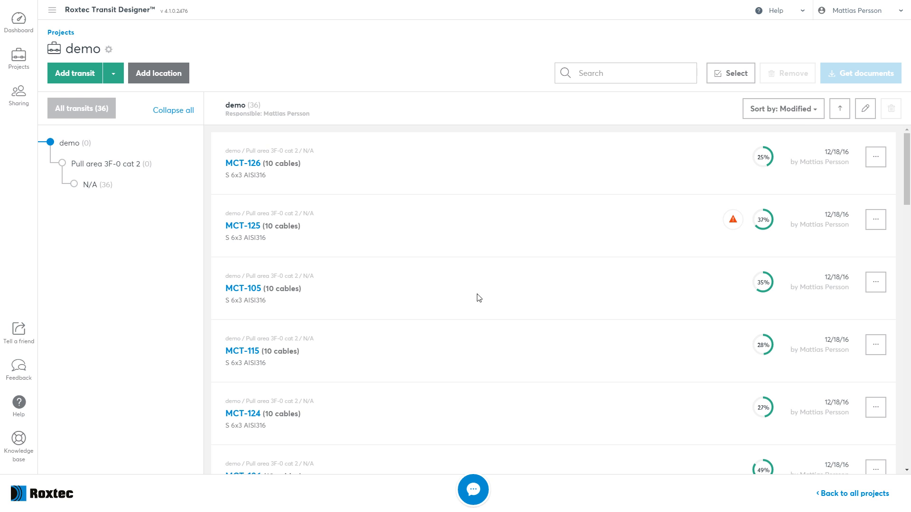
pyautogui.click(783, 109)
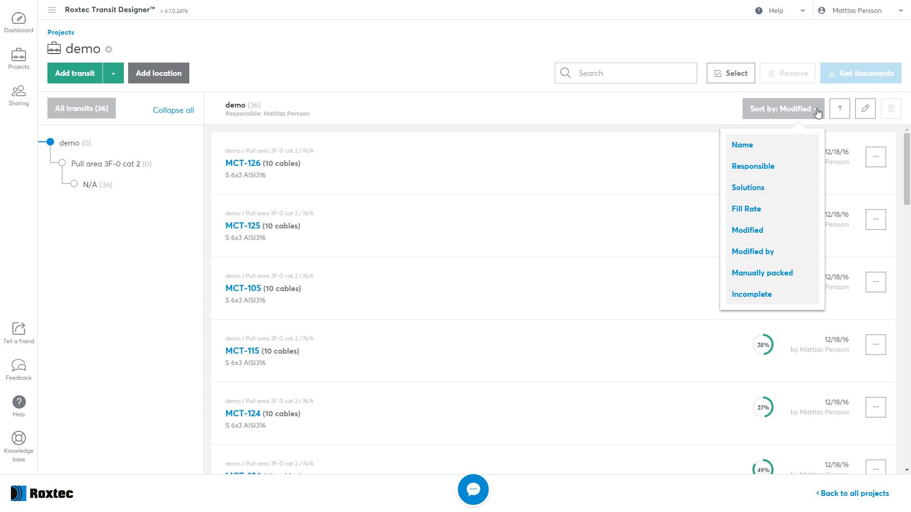
pyautogui.click(746, 209)
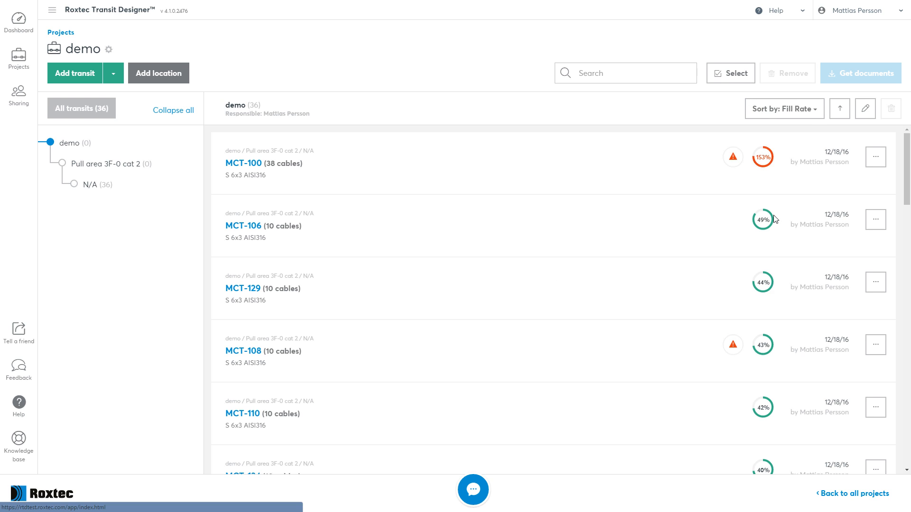
pyautogui.moveTo(791, 175)
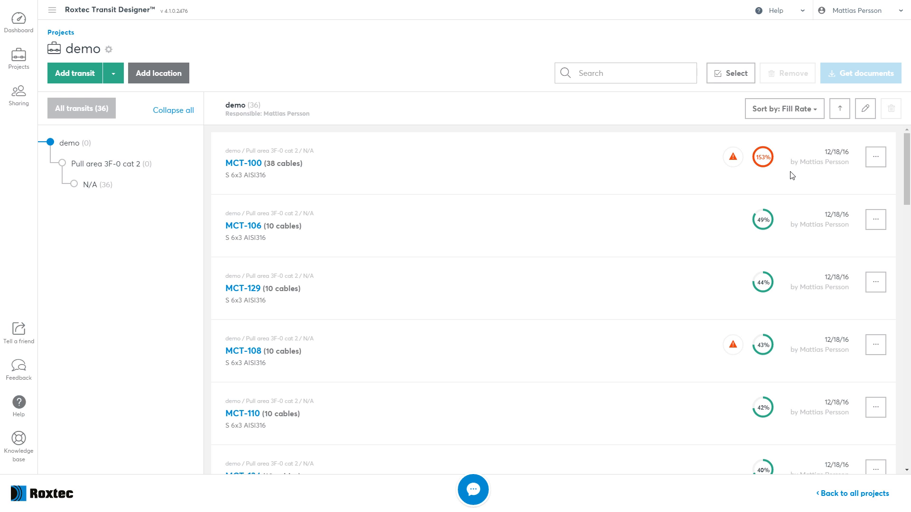
pyautogui.click(784, 108)
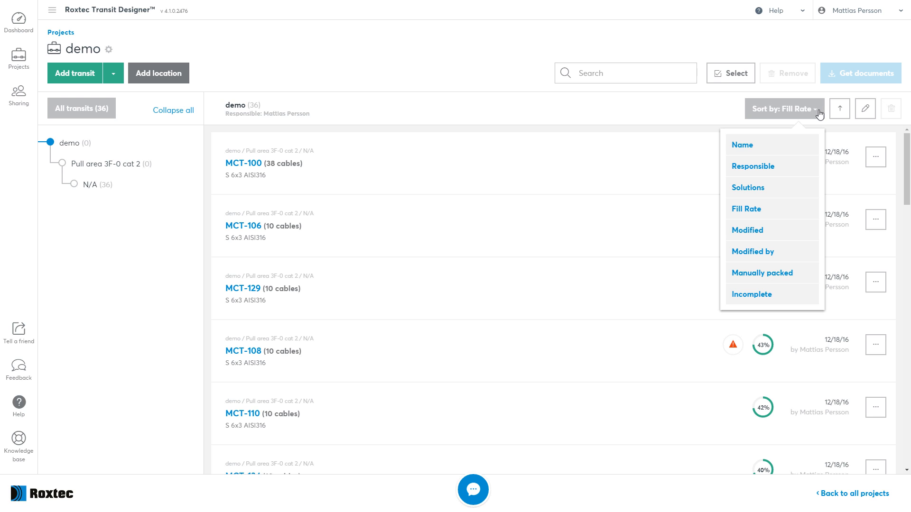
pyautogui.click(752, 294)
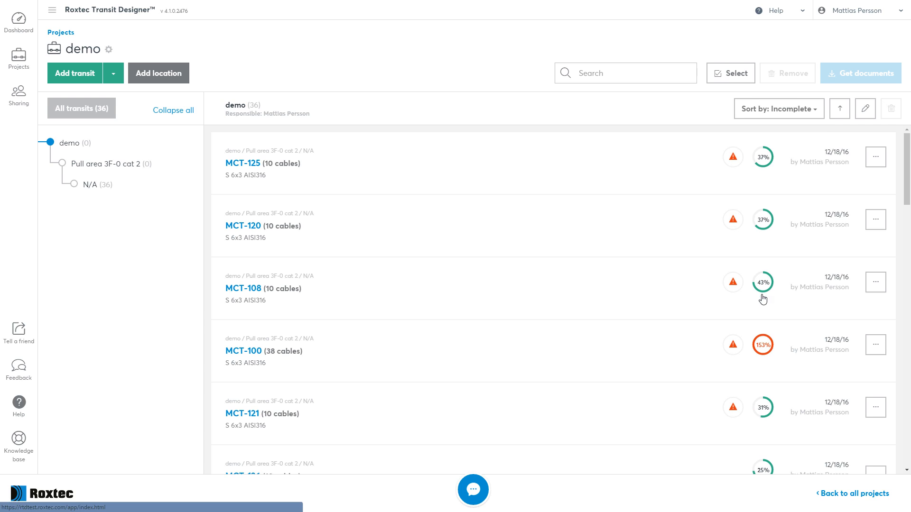
pyautogui.moveTo(676, 281)
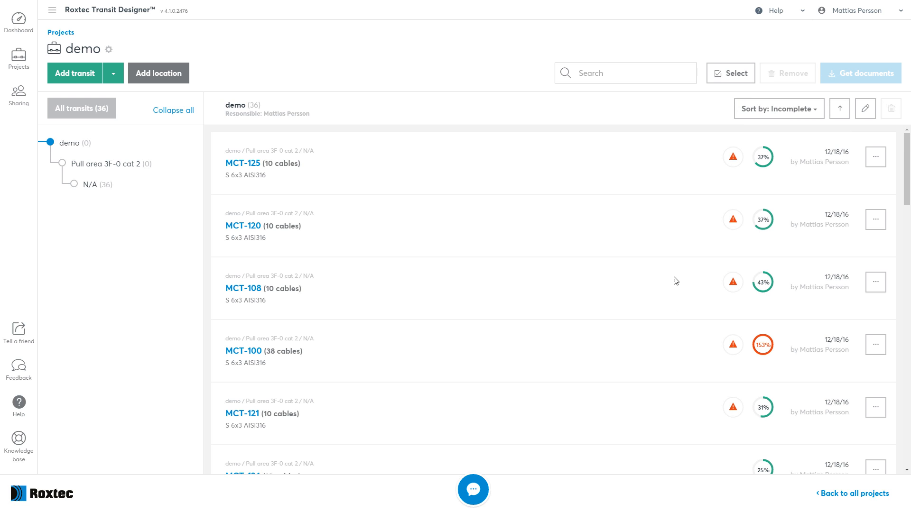
pyautogui.moveTo(780, 419)
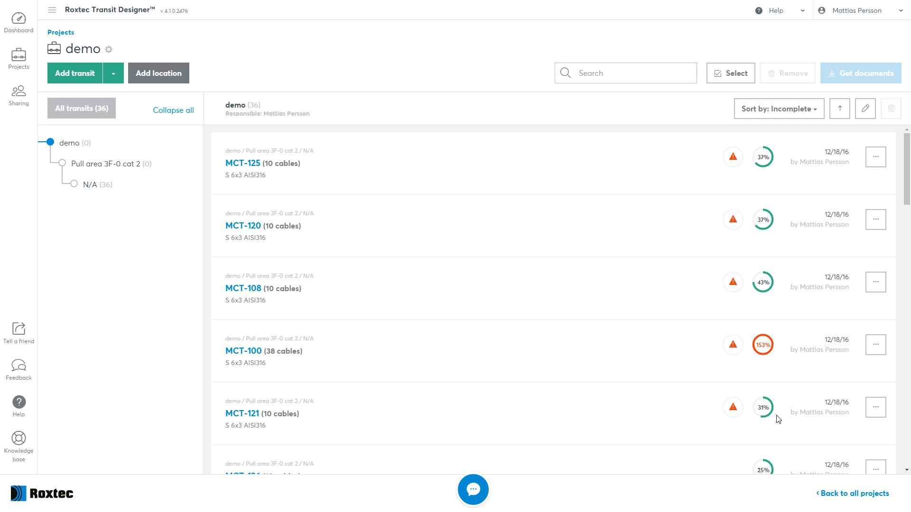
pyautogui.moveTo(739, 425)
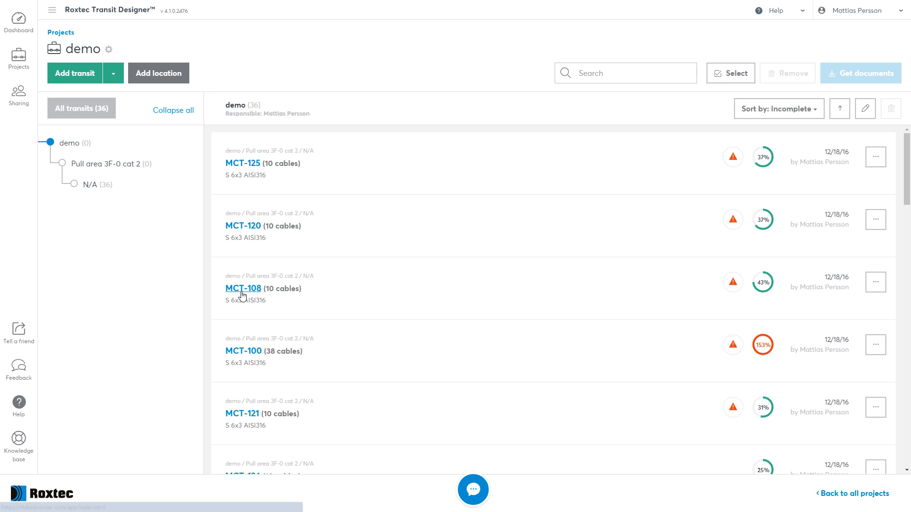
# Step: Open MCT-108's packing plan, highlight categories, check Positioned cables and return to unplaced kent 23
pyautogui.click(243, 289)
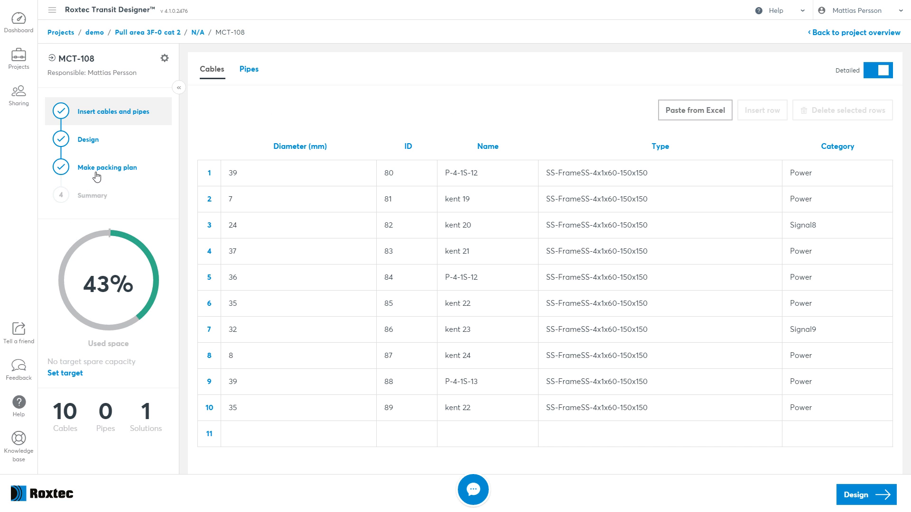
pyautogui.click(107, 167)
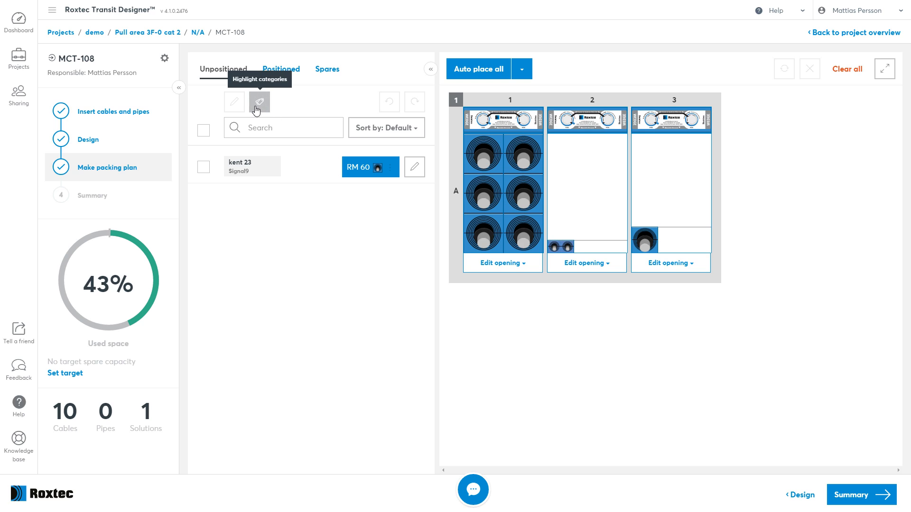
pyautogui.click(259, 101)
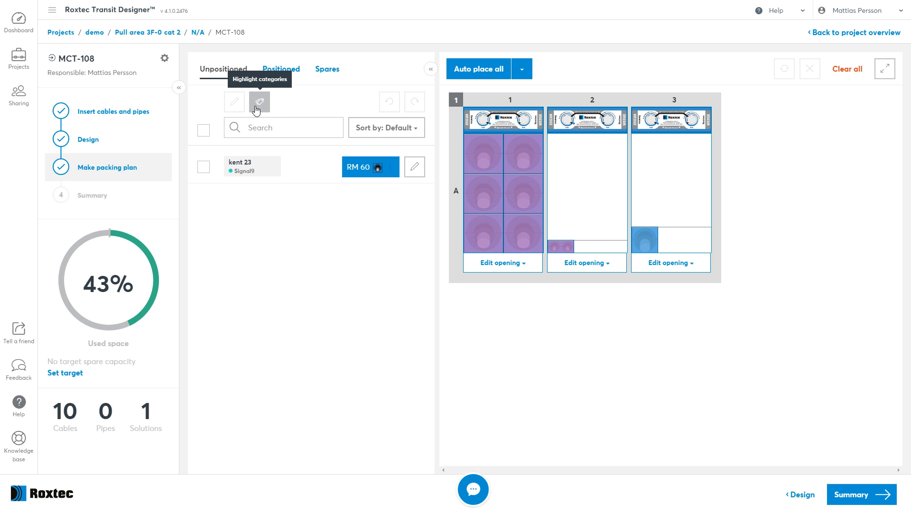
pyautogui.click(259, 101)
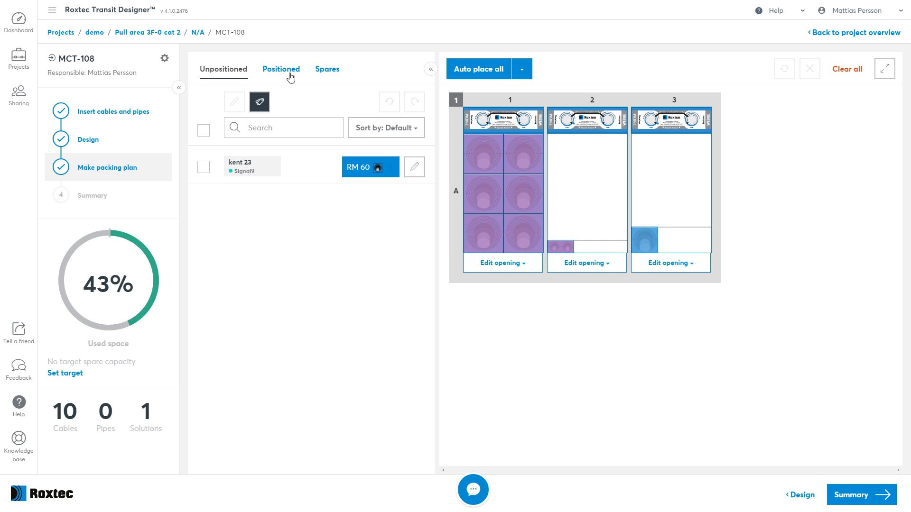
pyautogui.click(281, 70)
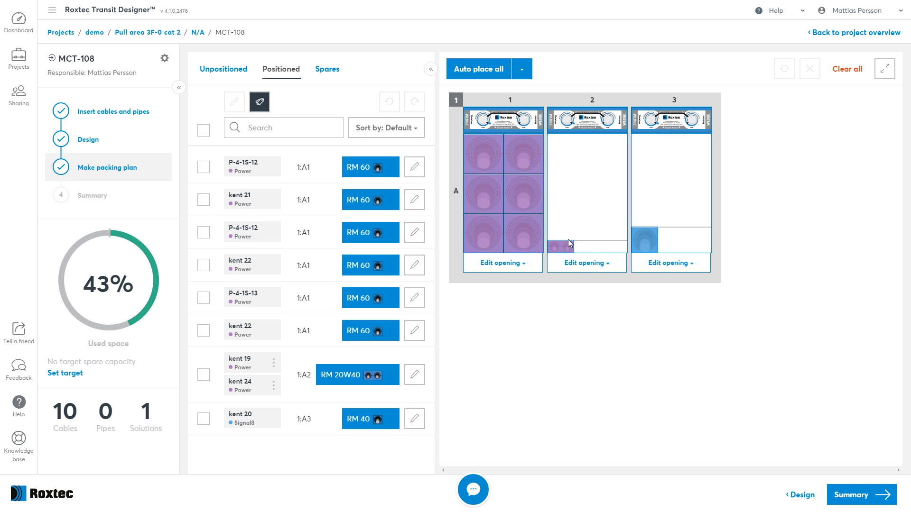
pyautogui.moveTo(569, 244)
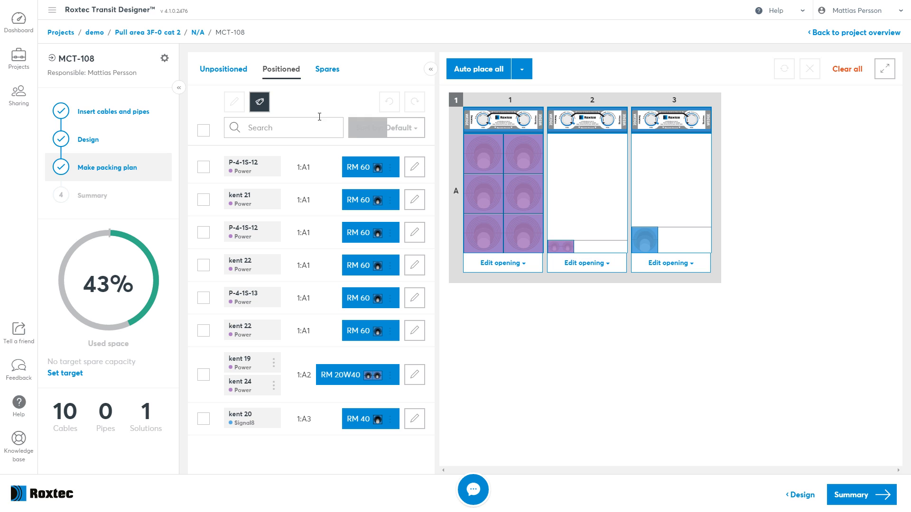
pyautogui.click(223, 69)
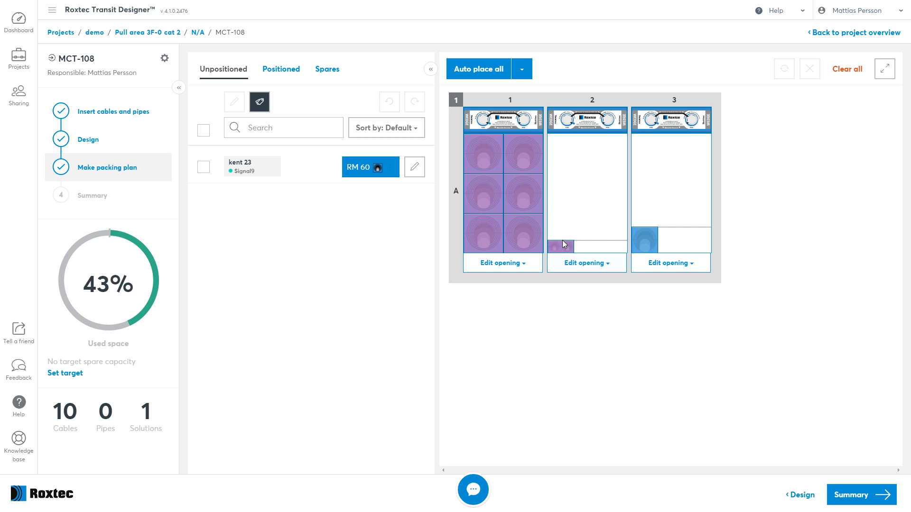
# Step: Drag kent 23 into opening 2, fill opening 3, and continue to the summary
pyautogui.moveTo(561, 245); pyautogui.dragTo(561, 143)
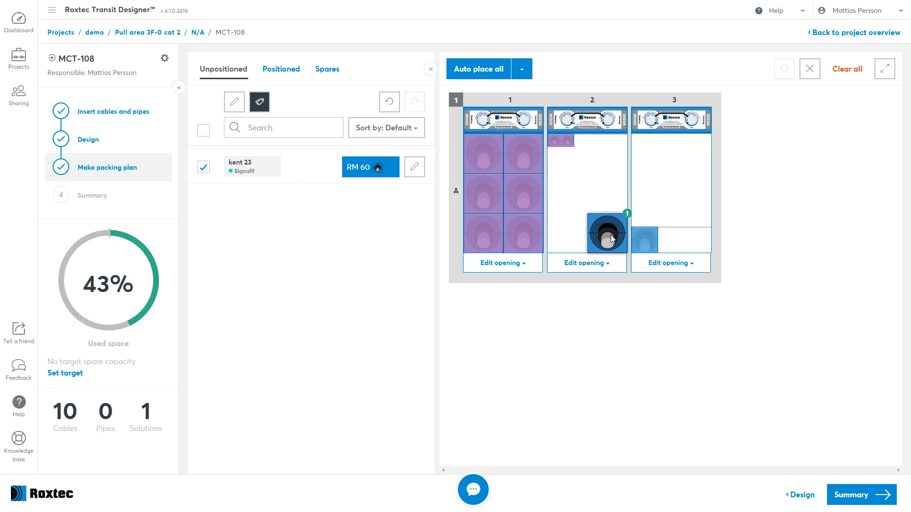
pyautogui.click(670, 263)
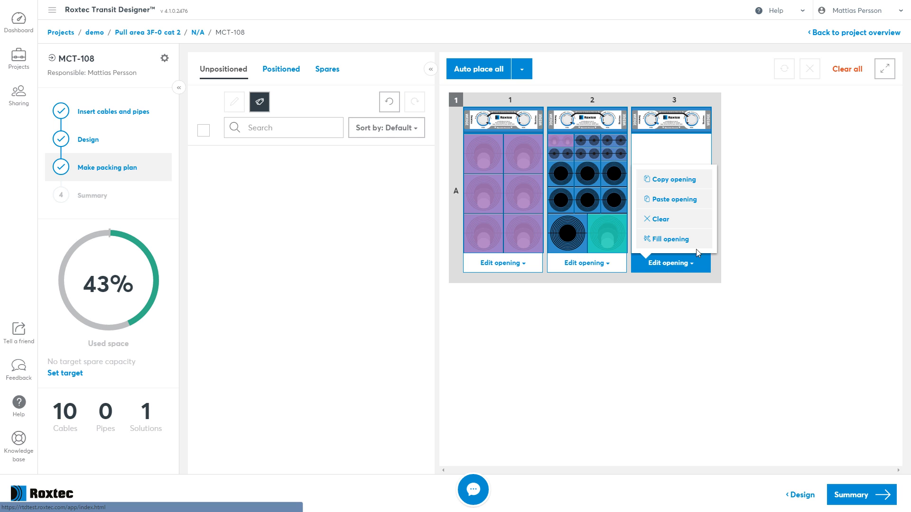
pyautogui.click(669, 239)
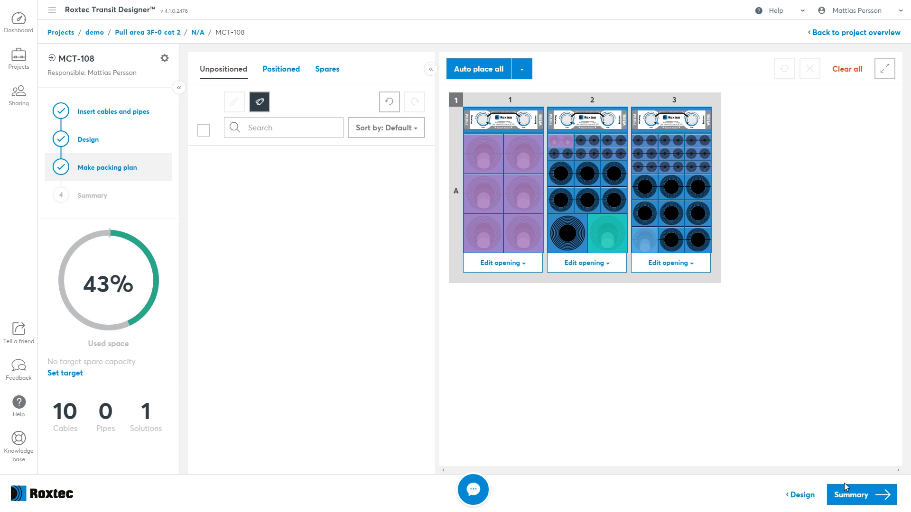
pyautogui.click(860, 495)
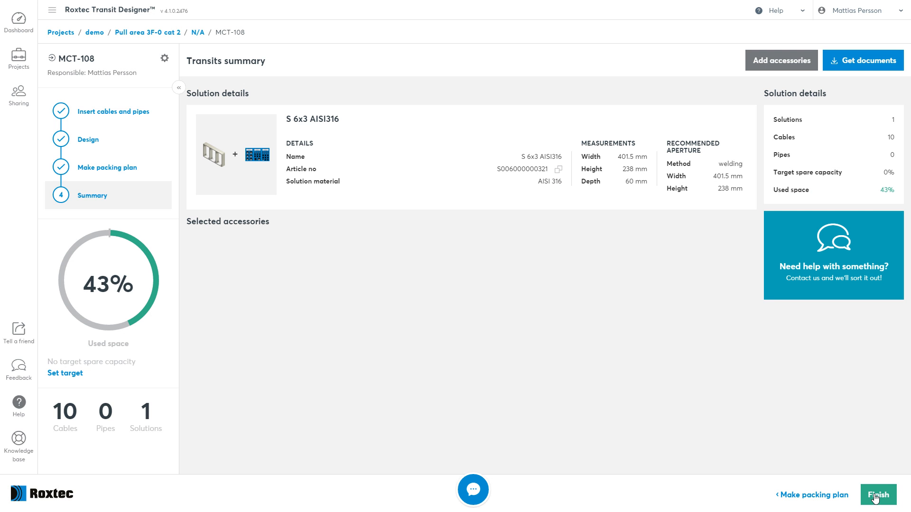
# Step: Finish MCT-108 so it shows as manually packed in the project list
pyautogui.click(877, 495)
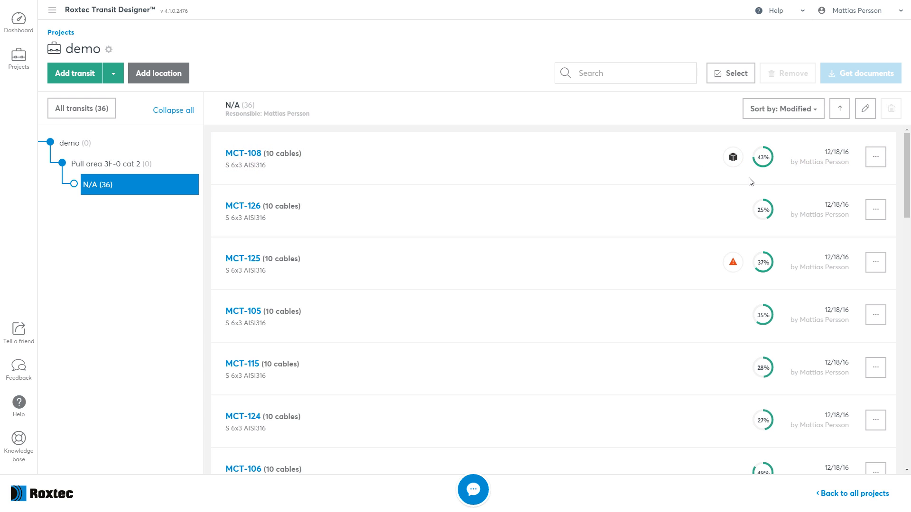
pyautogui.moveTo(743, 173)
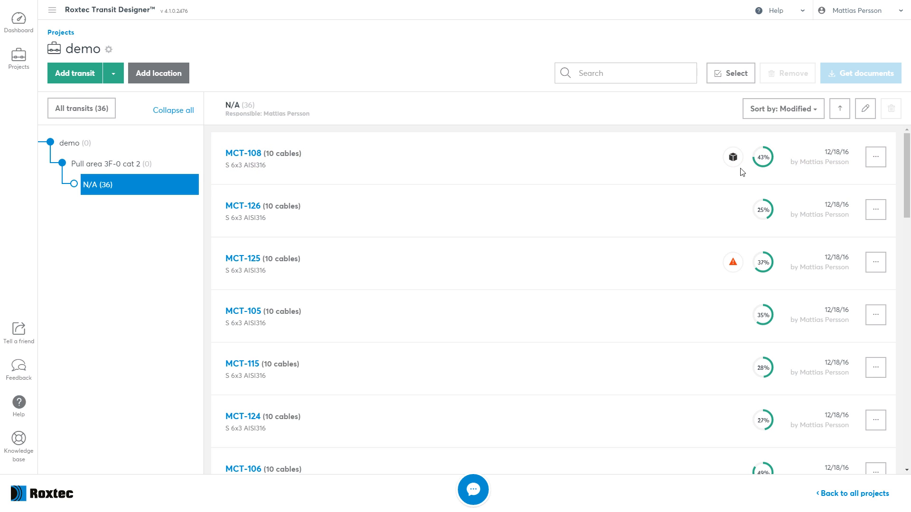
pyautogui.moveTo(733, 157)
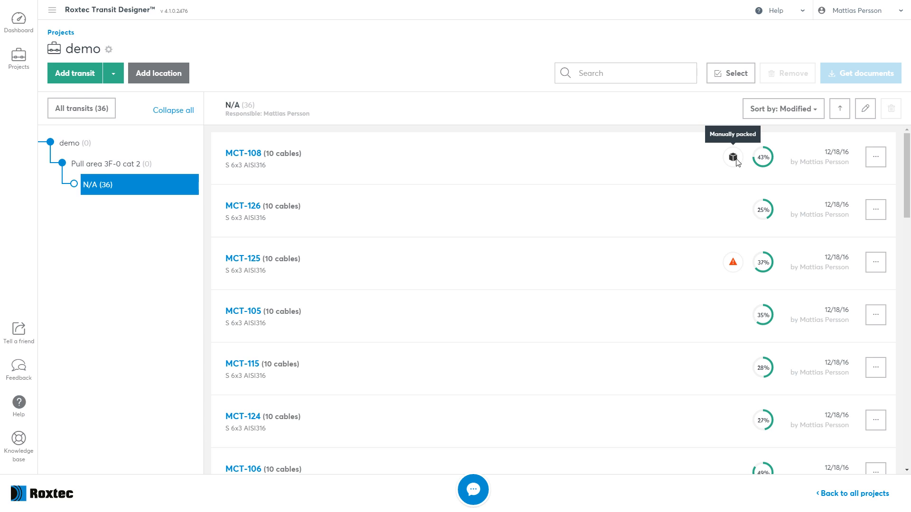
pyautogui.moveTo(744, 179)
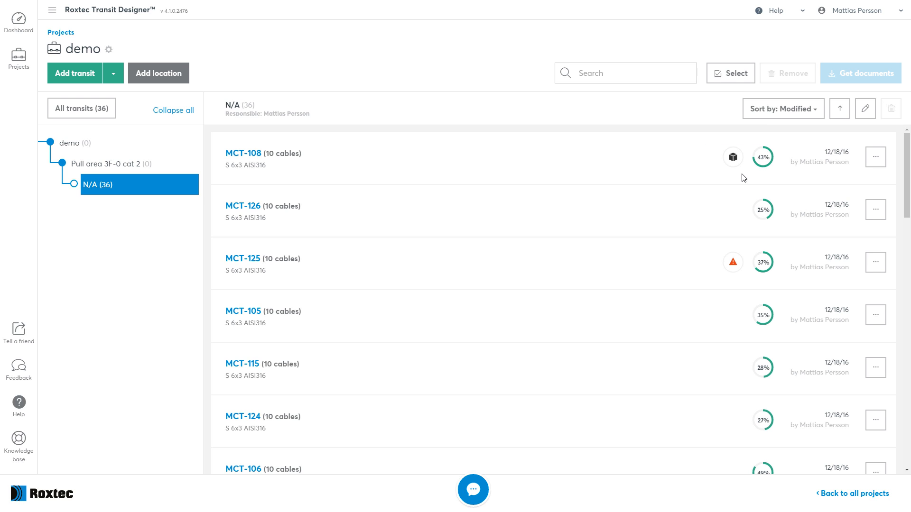